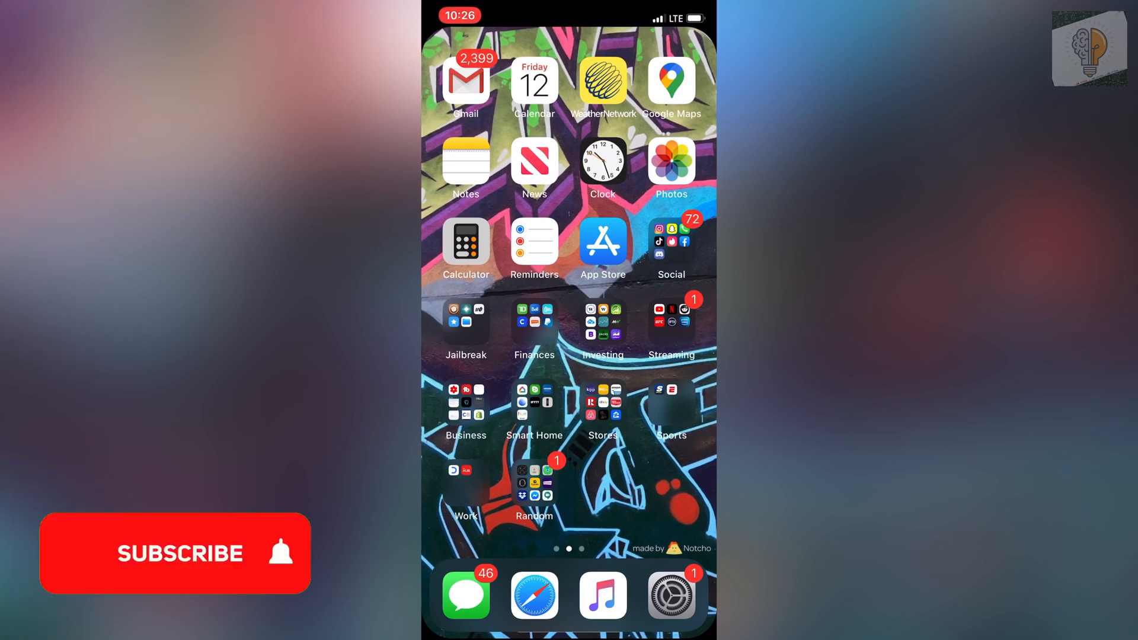
Step: Launch Safari from the dock to reach the Epic Games Store site
left_click(174, 555)
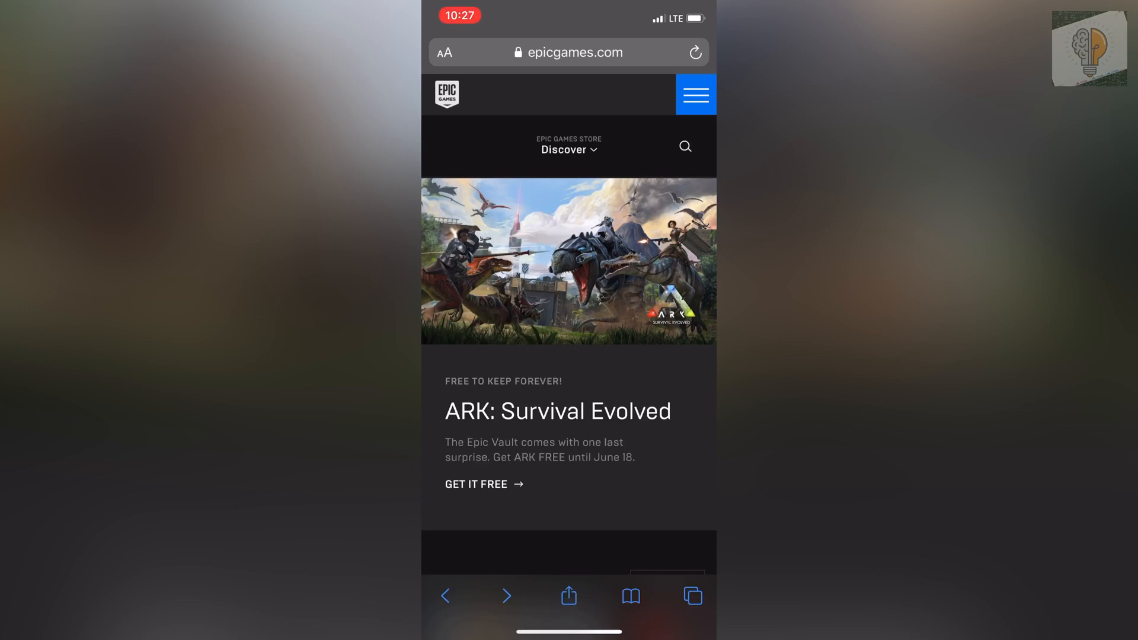
Step: Through the site menu and username options, go to the ACCOUNT settings page
left_click(697, 94)
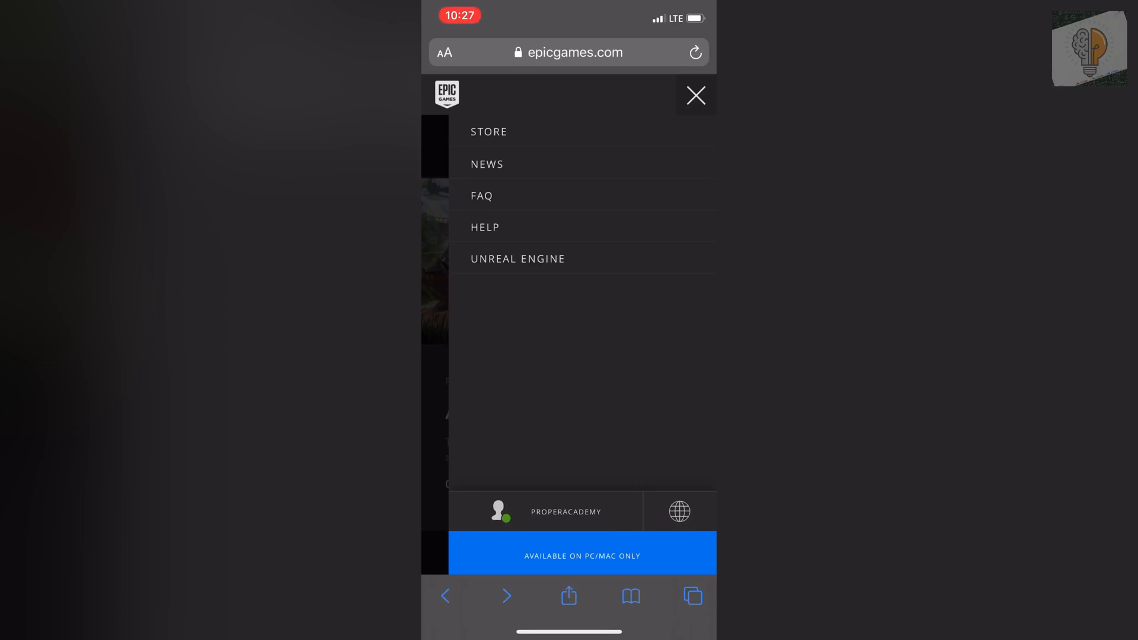
left_click(558, 511)
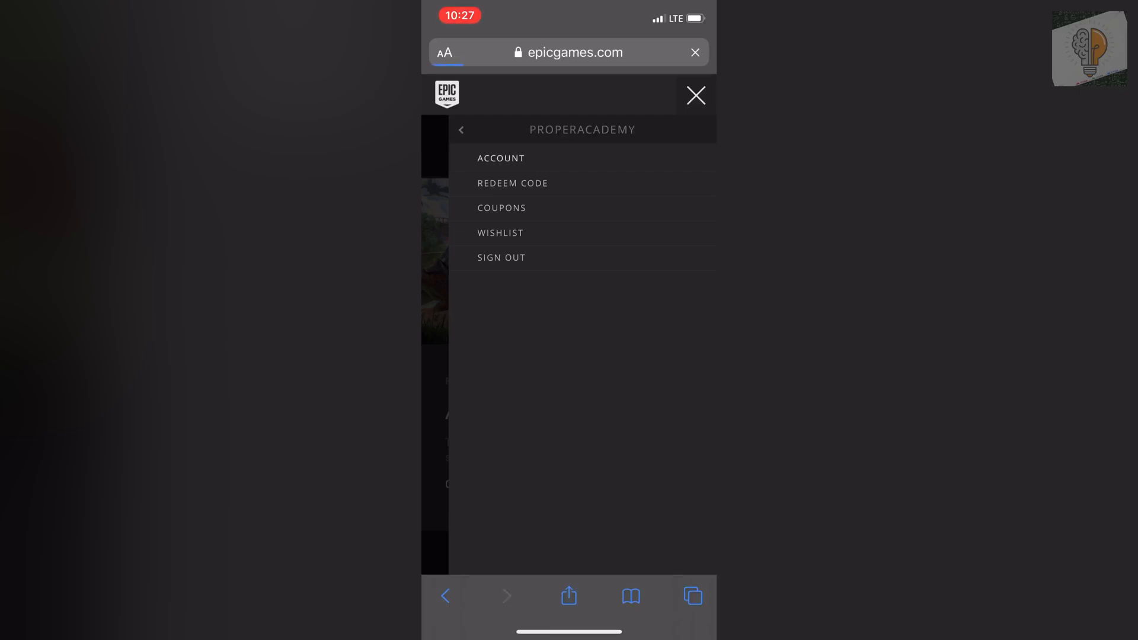
left_click(501, 158)
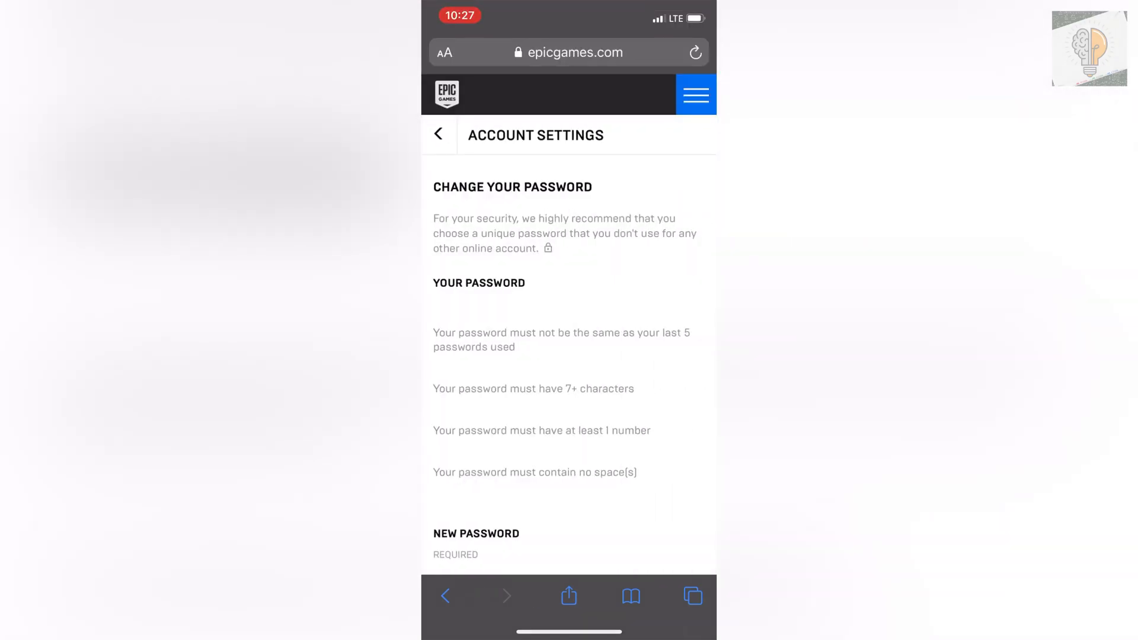
Step: Scroll Account Settings down past the password fields to Two-Factor Authentication
scroll("down", 3)
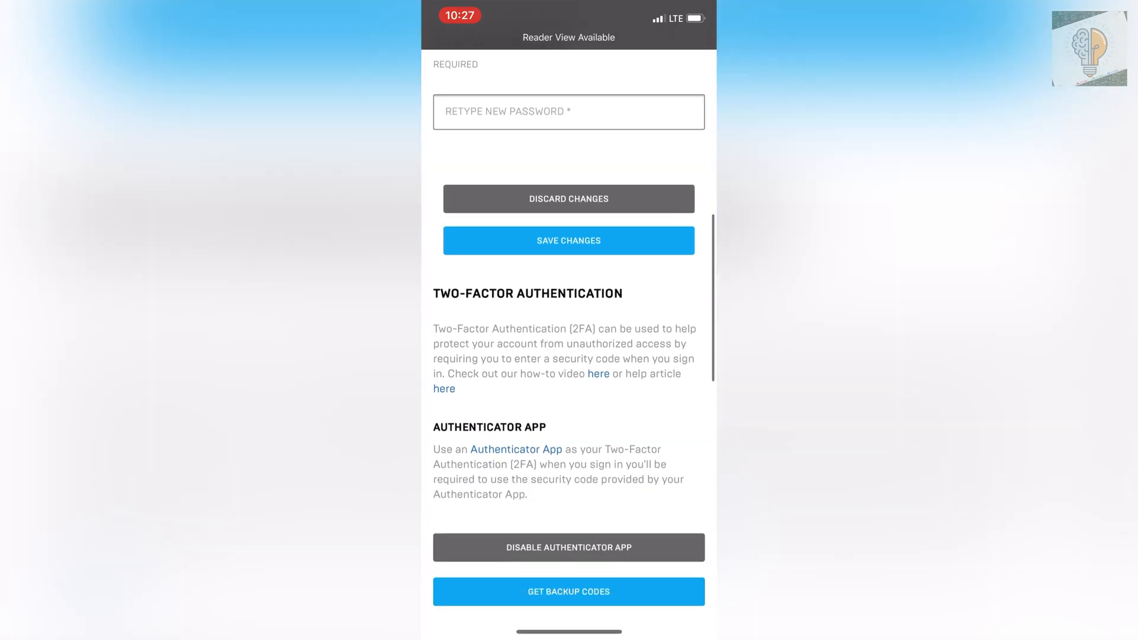
Step: Choose DISABLE AUTHENTICATOR APP to bring up the confirmation warning
left_click(569, 548)
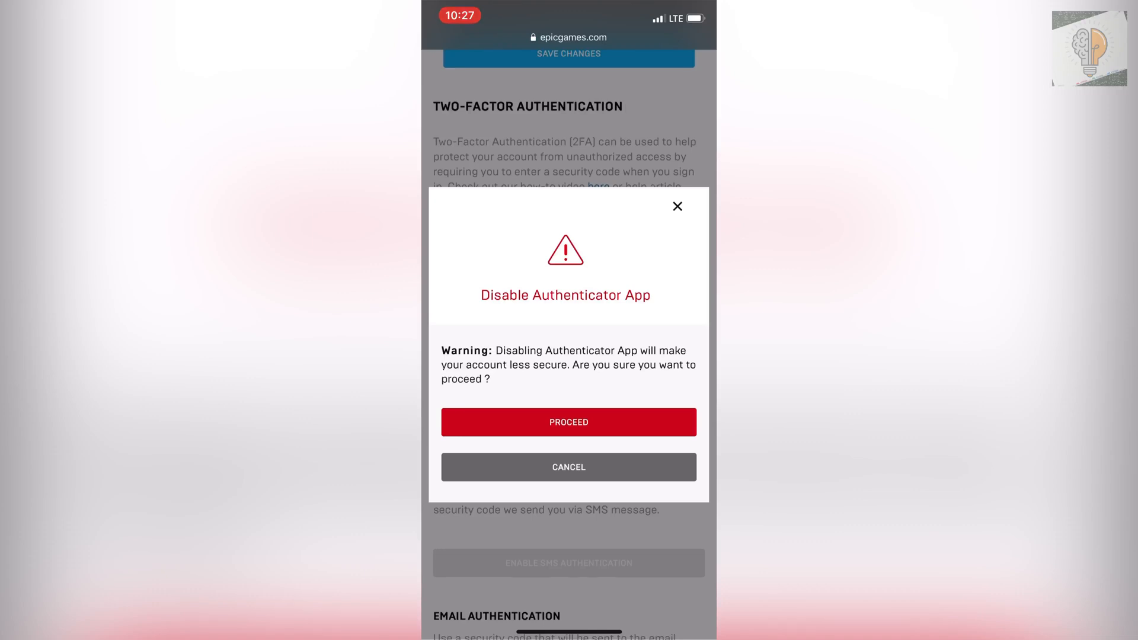